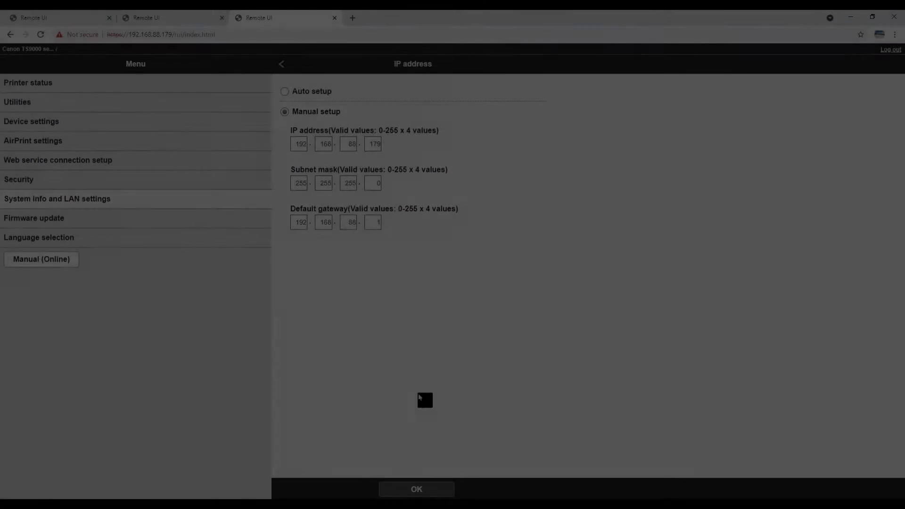
- Browse the Wireless Setup Tutorials playlist on the Print Cloud YouTube channel
left_click(416, 489)
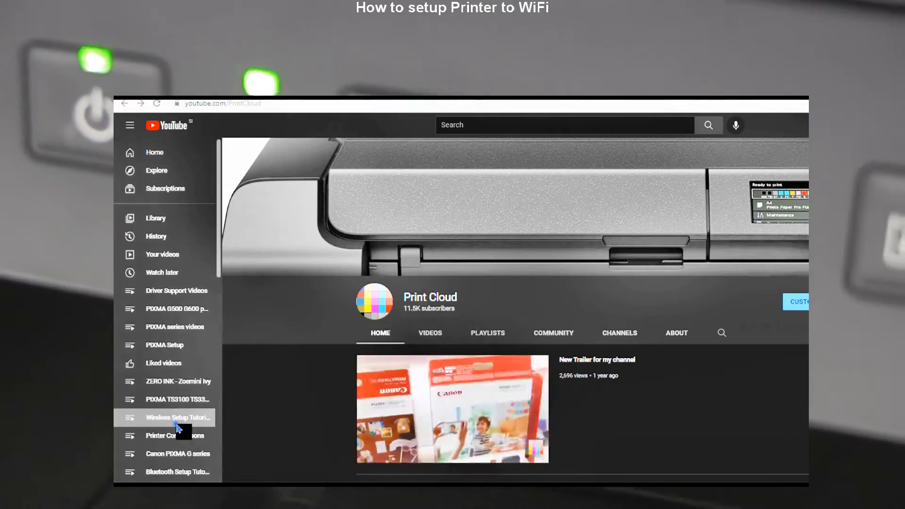
left_click(179, 416)
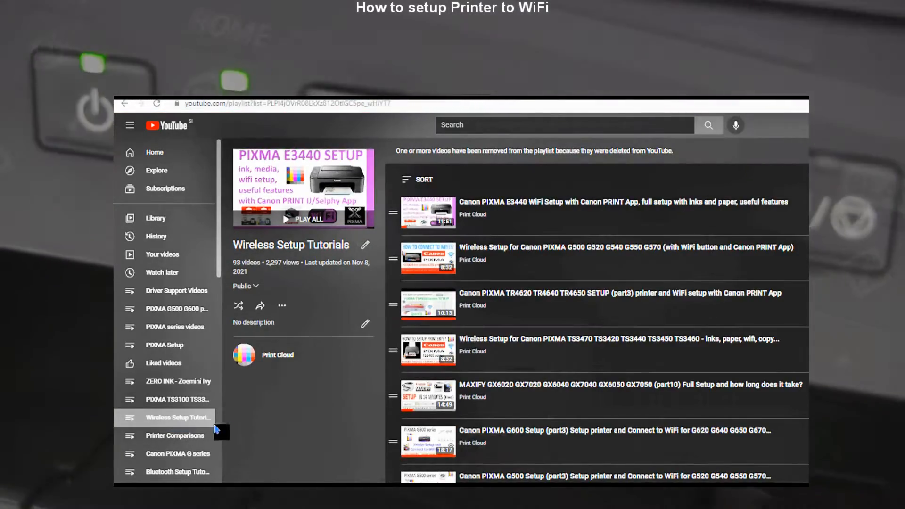
scroll("down", 3)
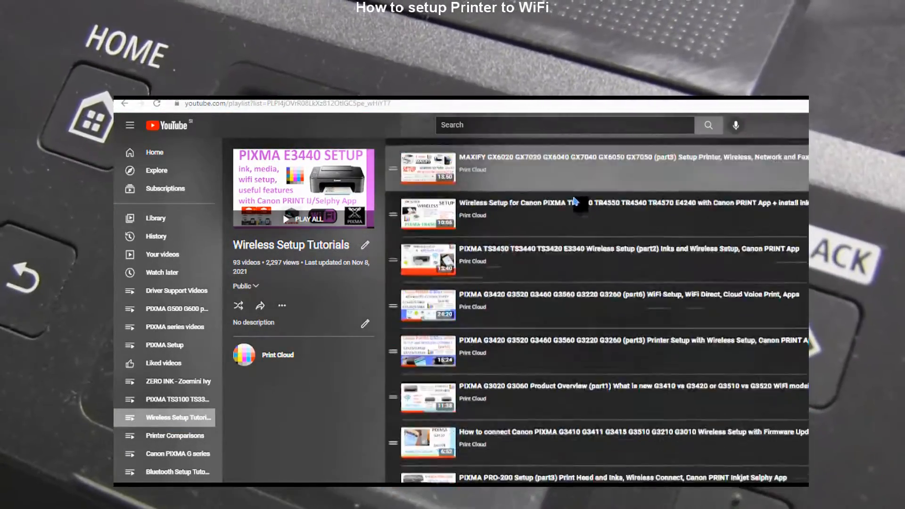
scroll("down", 3)
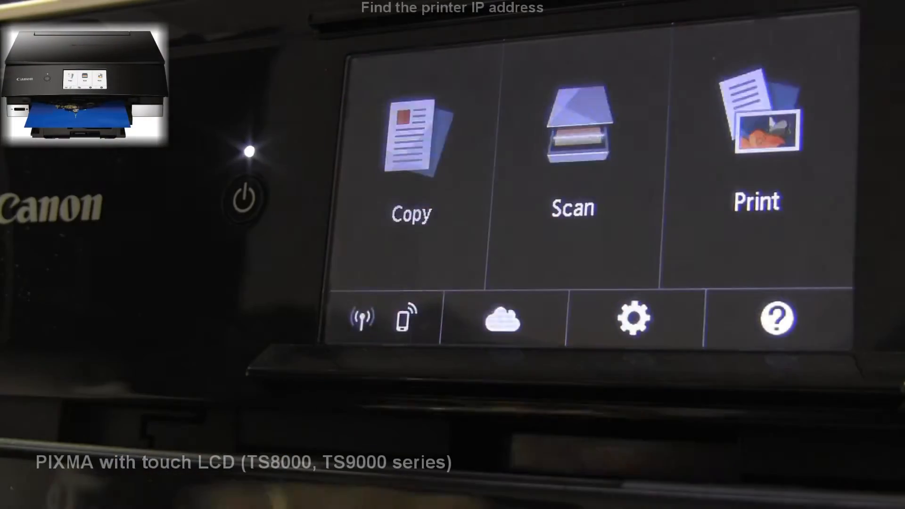
- Navigate Setup > Device settings > LAN settings > Wireless LAN on the PIXMA touch panel
left_click(632, 319)
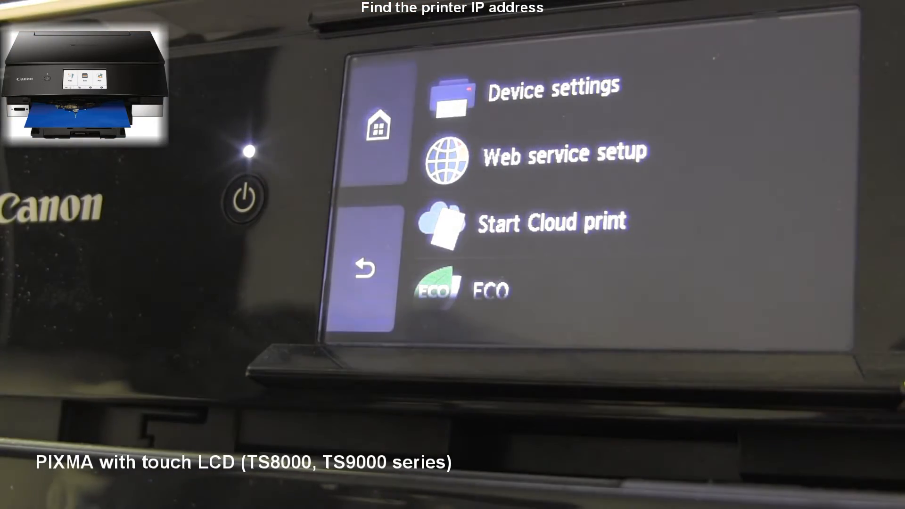
left_click(560, 87)
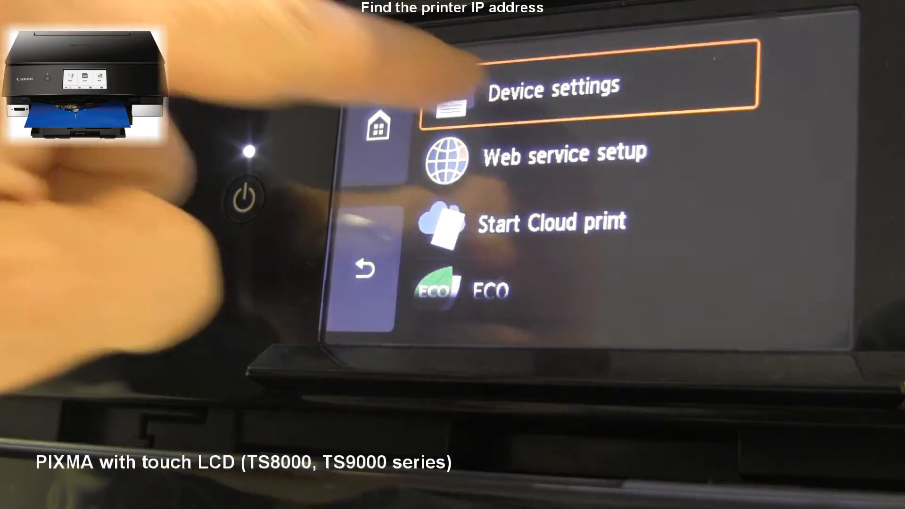
left_click(583, 87)
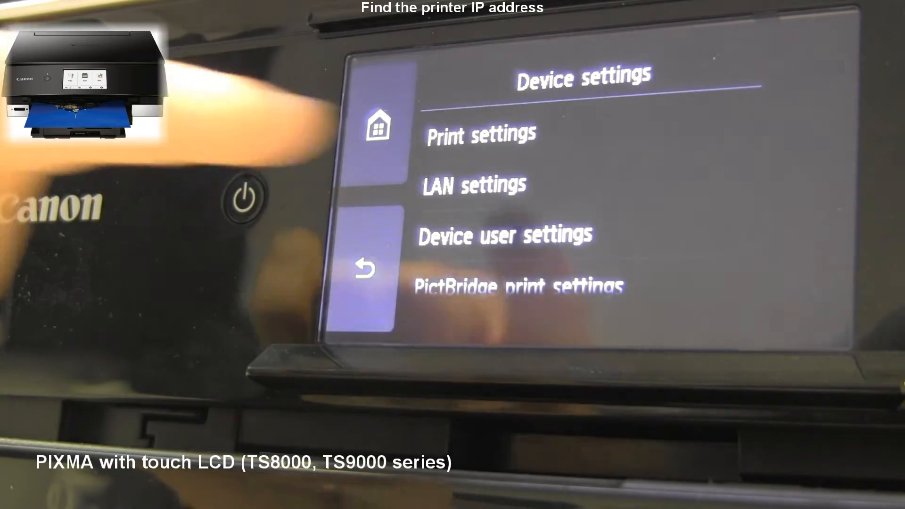
left_click(474, 185)
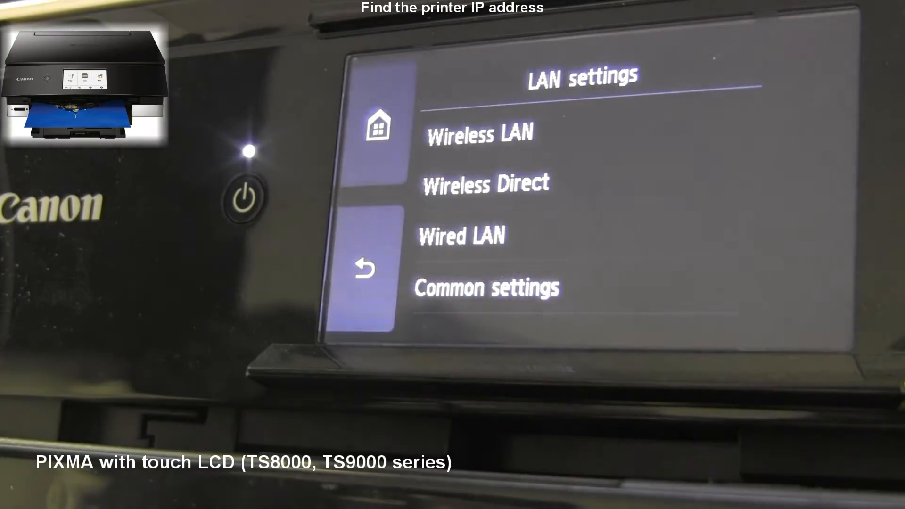
left_click(480, 133)
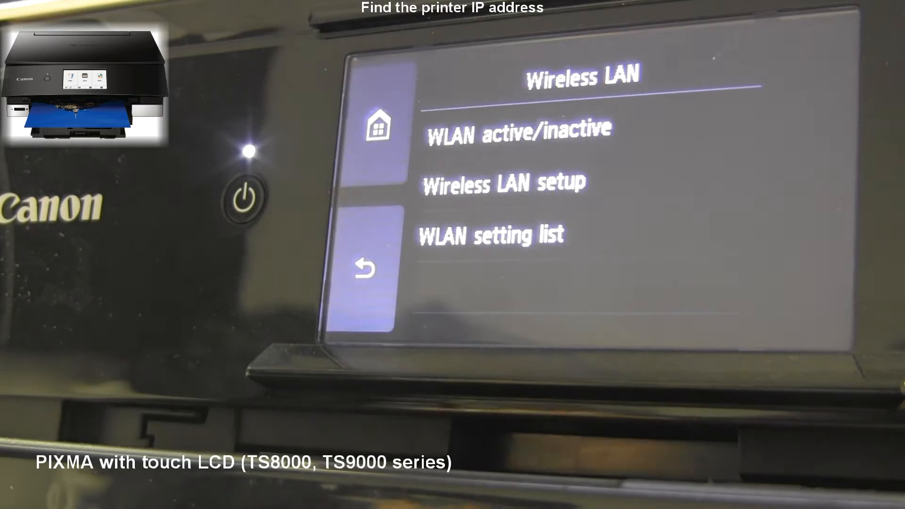
- Show the WLAN setting list, answering Yes to reveal password information
left_click(490, 236)
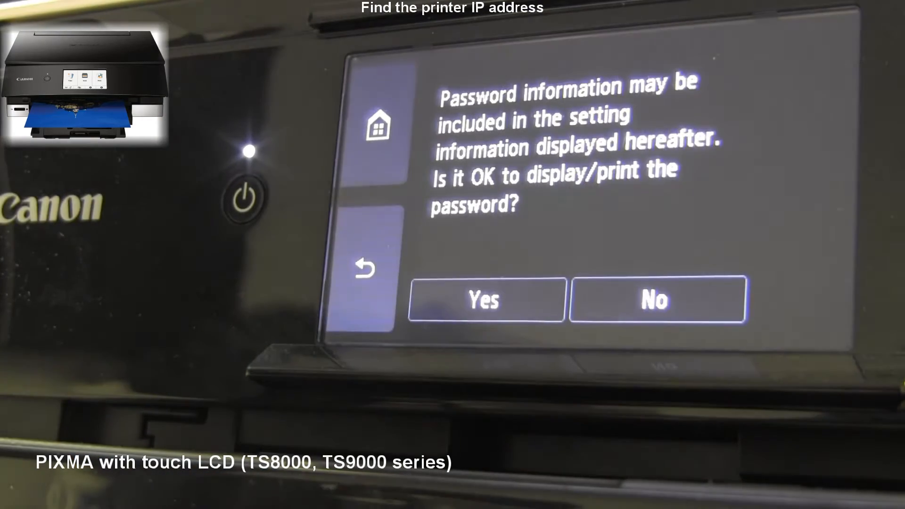
left_click(485, 298)
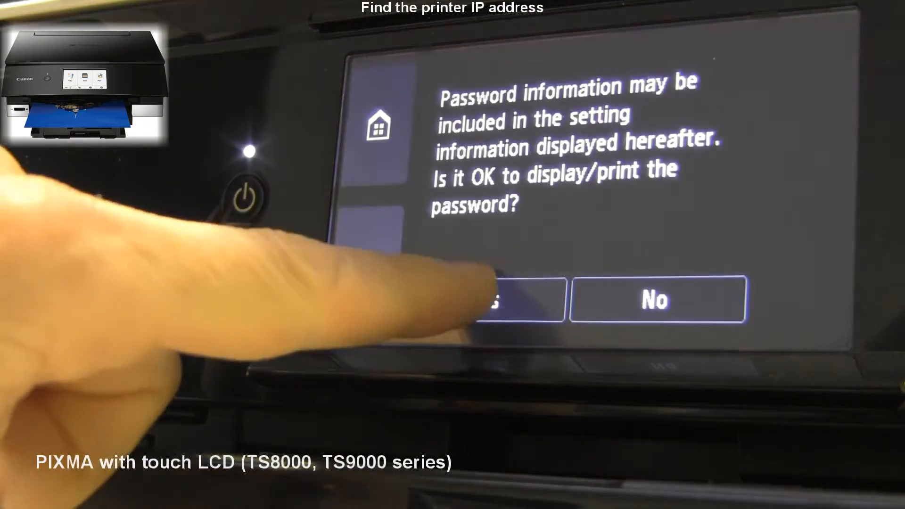
left_click(499, 299)
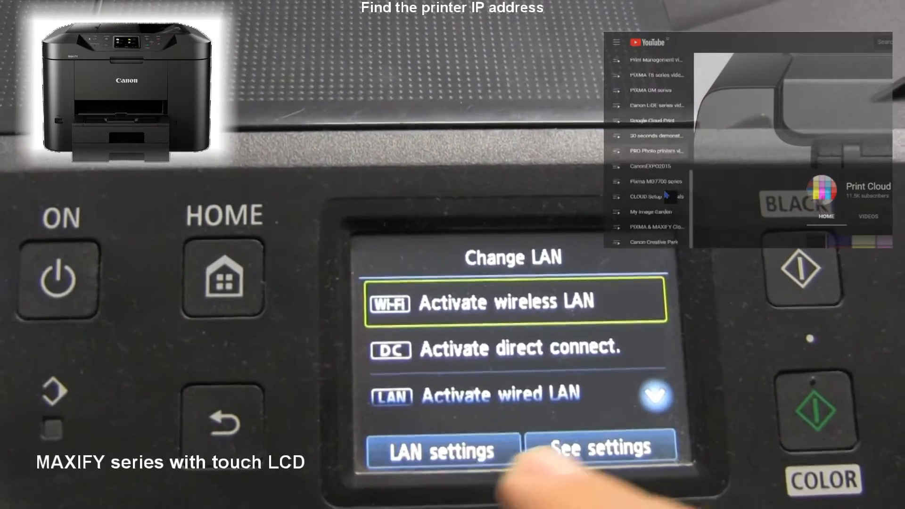
- View the MAXIFY's current LAN settings from the Change LAN screen
left_click(599, 449)
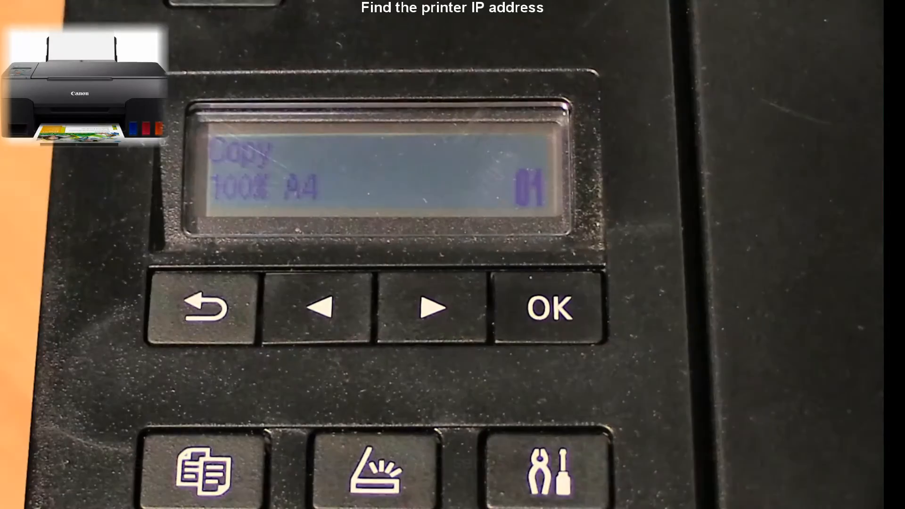
- Go through Setup > Device settings > LAN settings and print the LAN details page
left_click(554, 467)
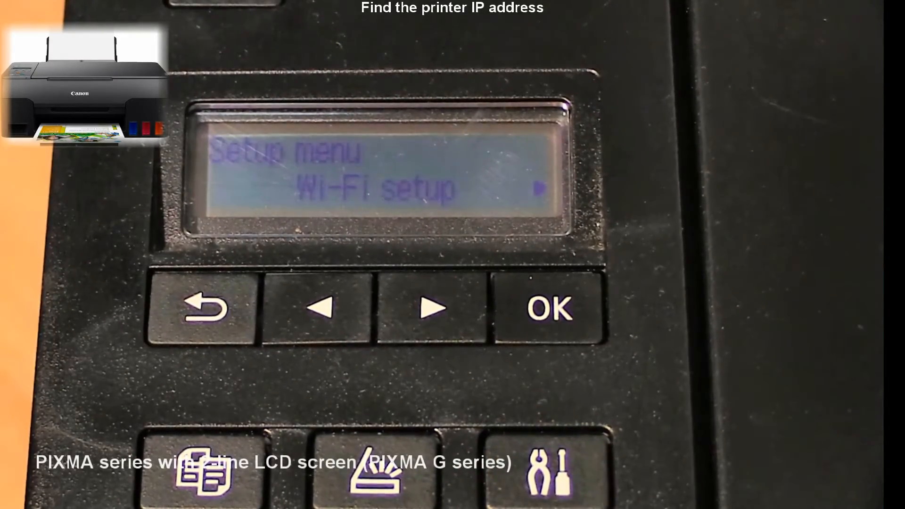
left_click(429, 309)
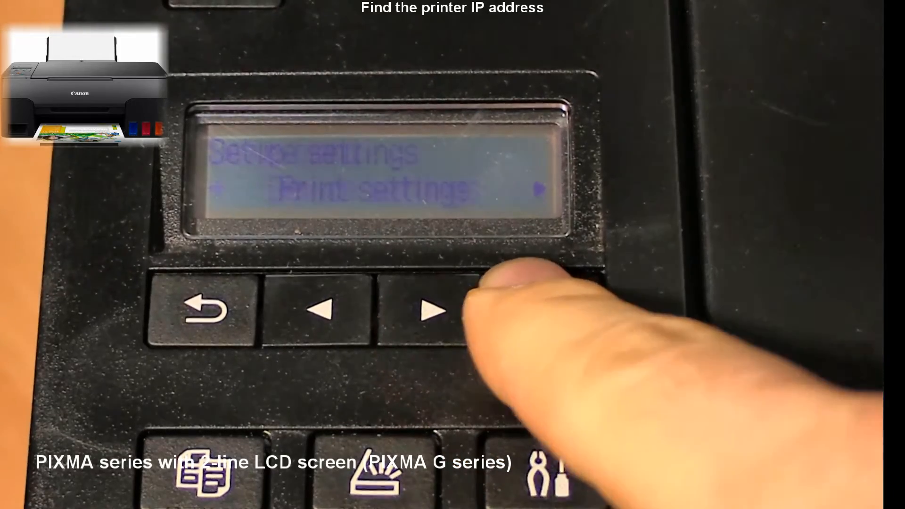
left_click(430, 312)
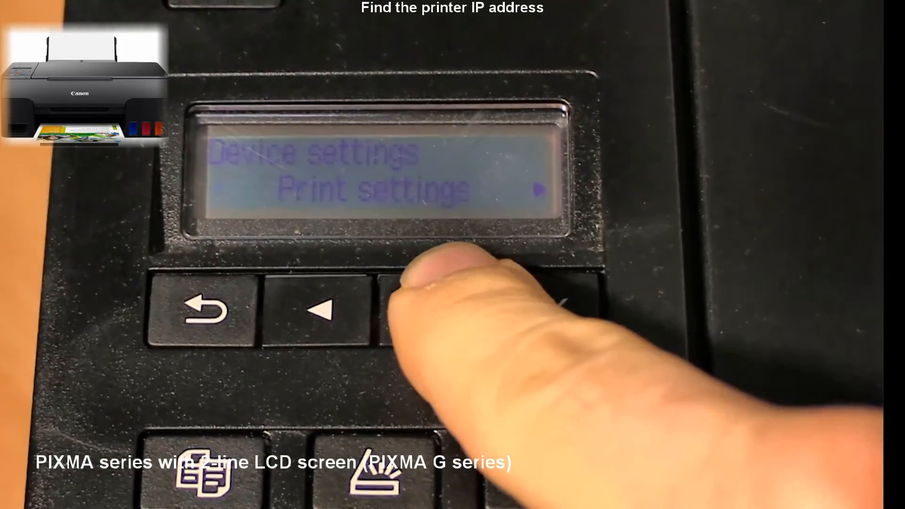
left_click(427, 309)
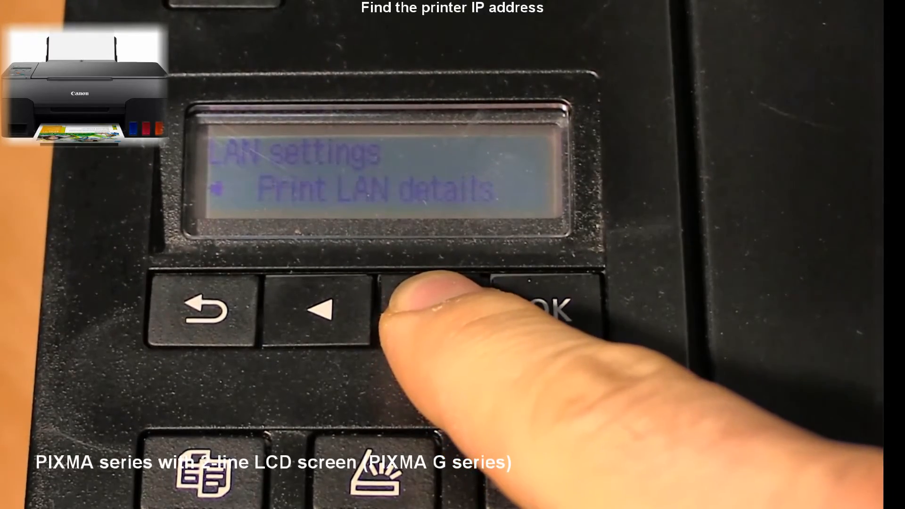
left_click(549, 307)
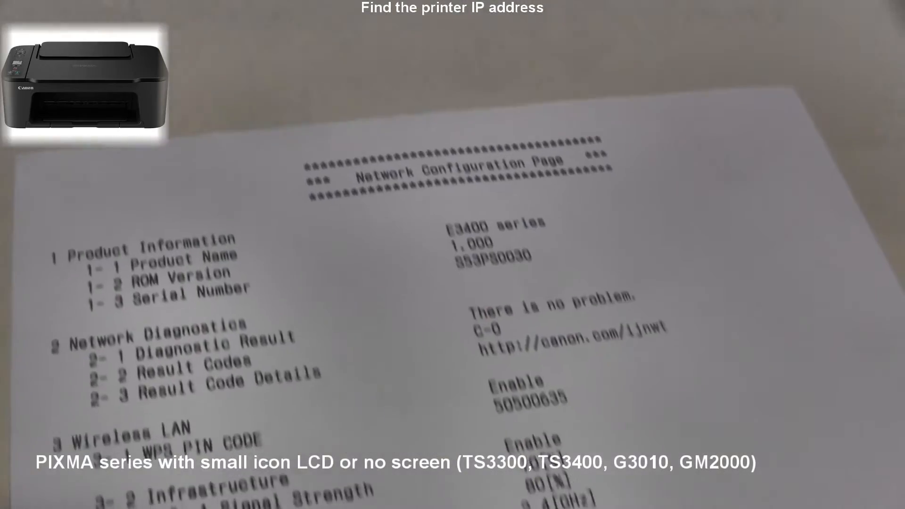
scroll("down", 3)
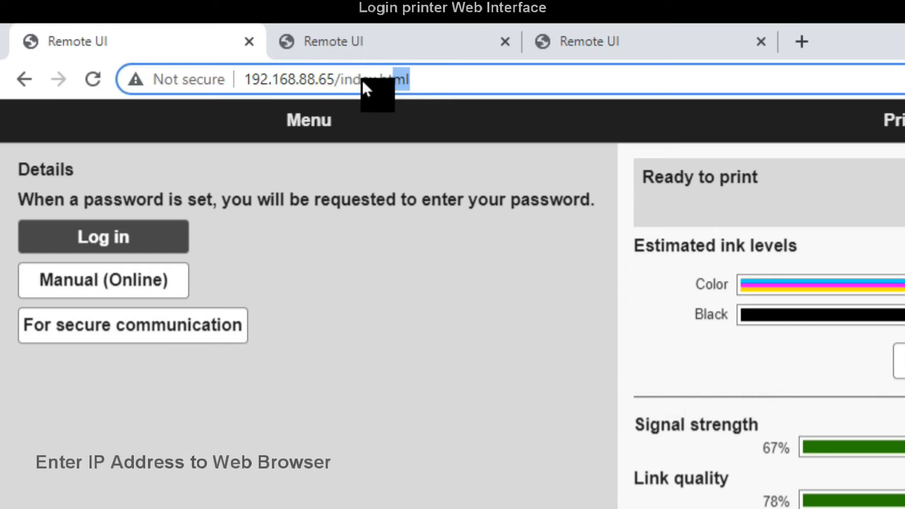
- Reach 192.168.88.179 in the browser and log in with the serial number as administrator password
triple_click(323, 79)
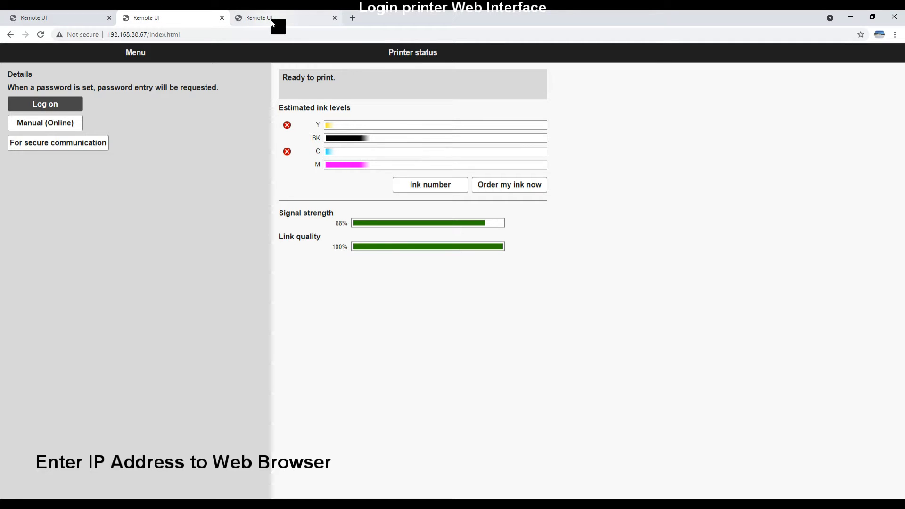
left_click(285, 17)
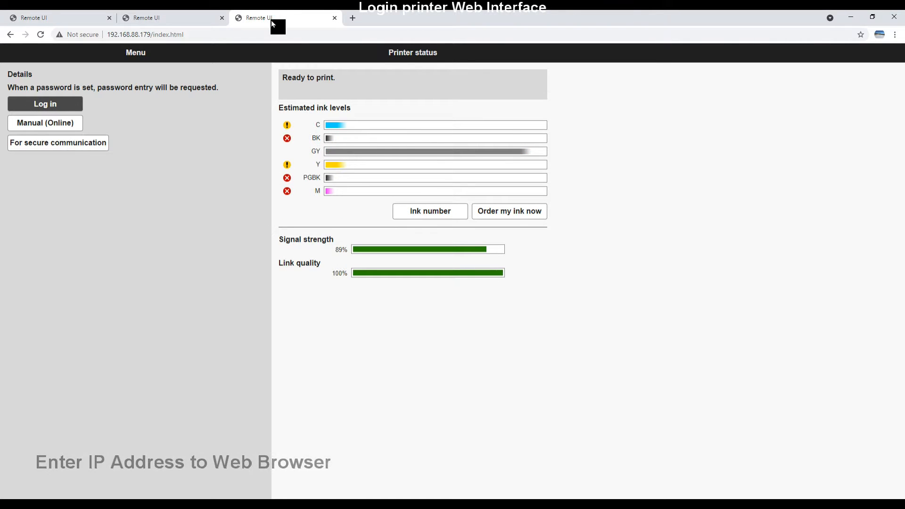
left_click(45, 103)
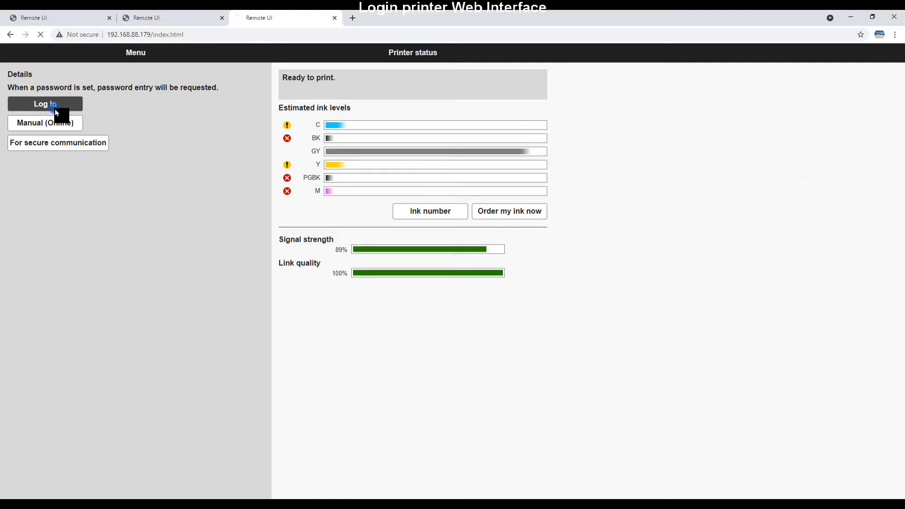
left_click(45, 105)
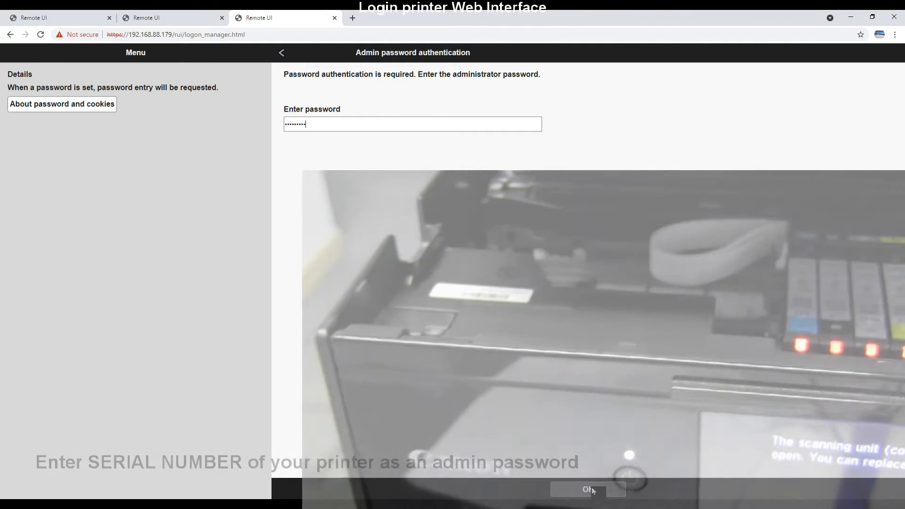
left_click(587, 489)
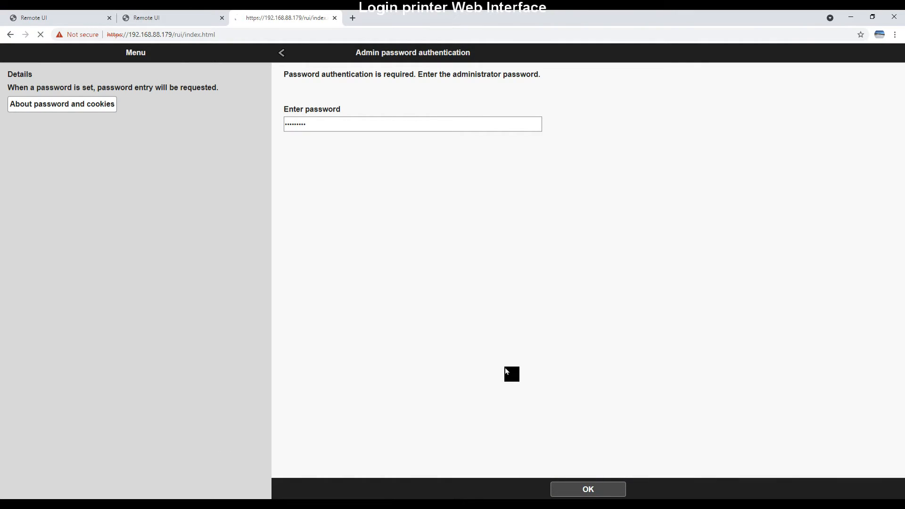
left_click(587, 489)
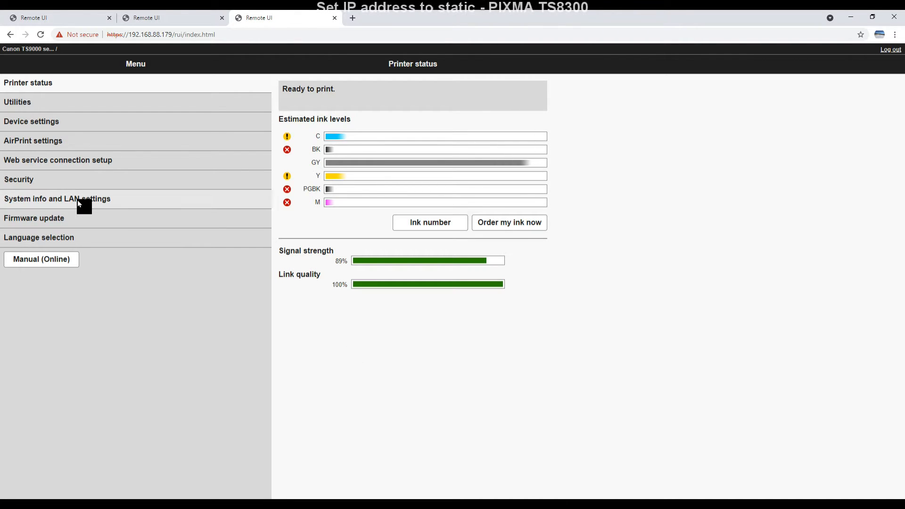
- Reach LAN settings > Other settings, accepting the LAN communication warning
left_click(56, 199)
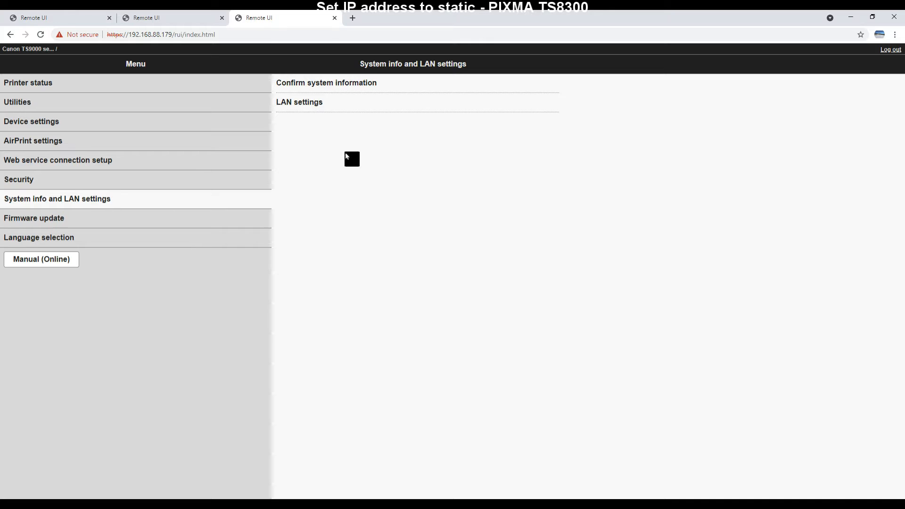
left_click(299, 102)
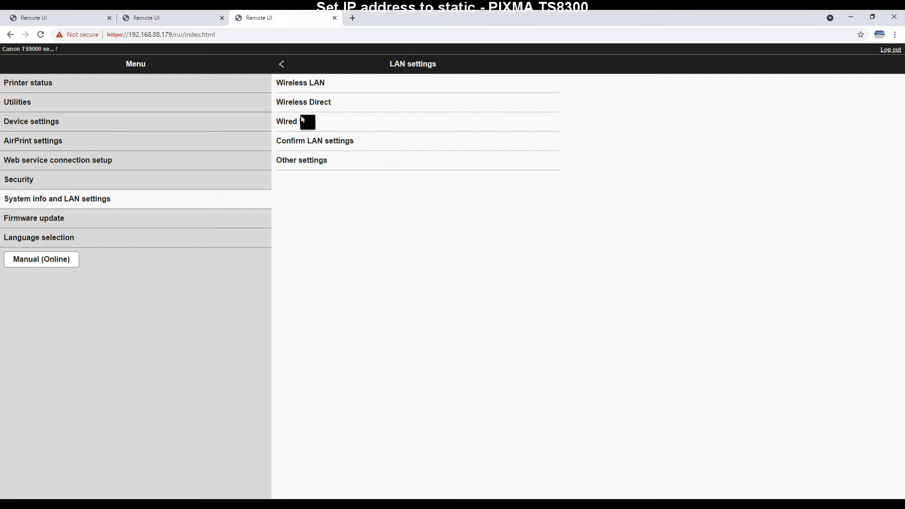
left_click(301, 160)
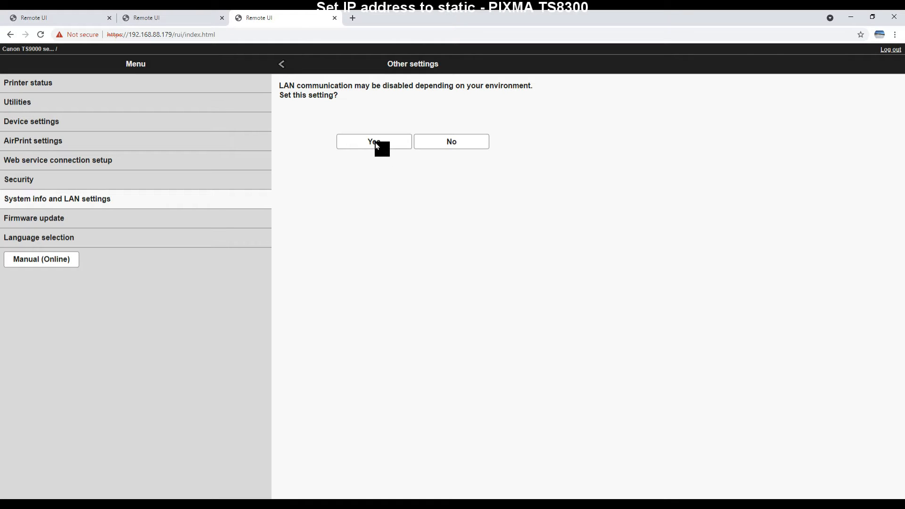
left_click(373, 142)
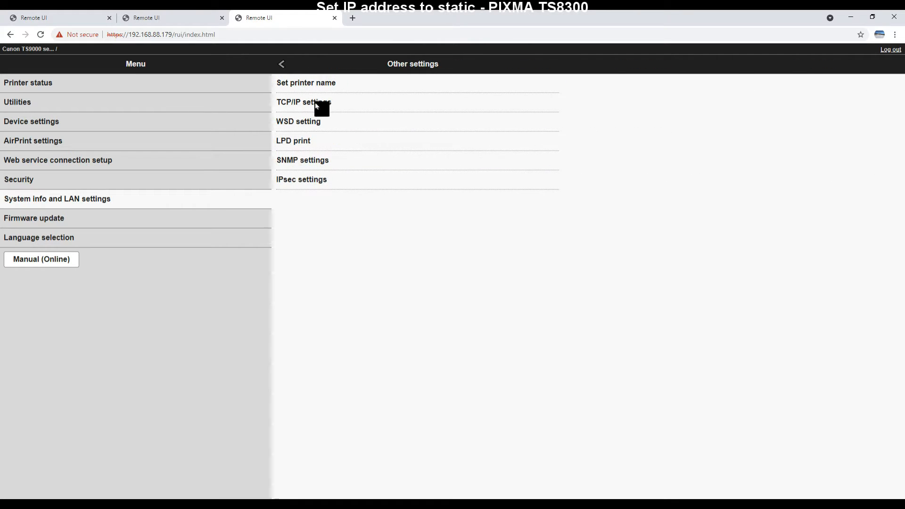
- Open the TCP/IP IPv4 IP address configuration page for the TS8300
left_click(305, 101)
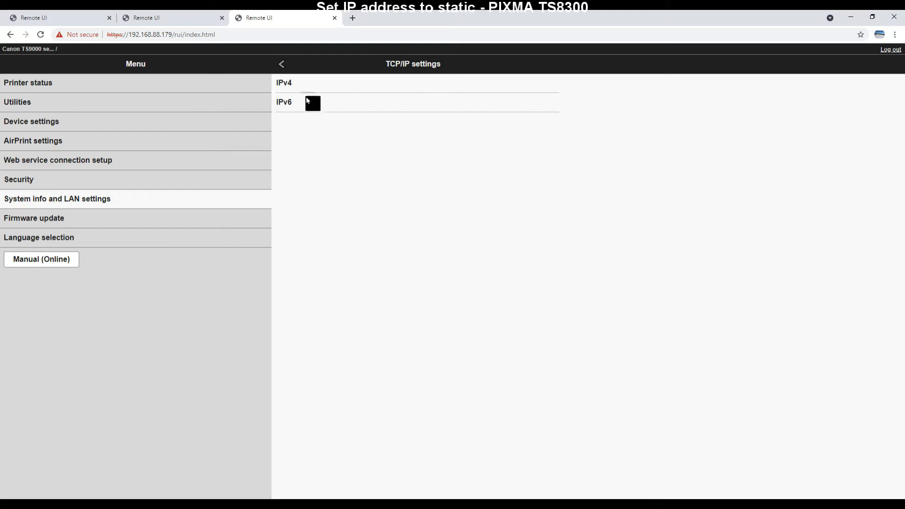
left_click(284, 83)
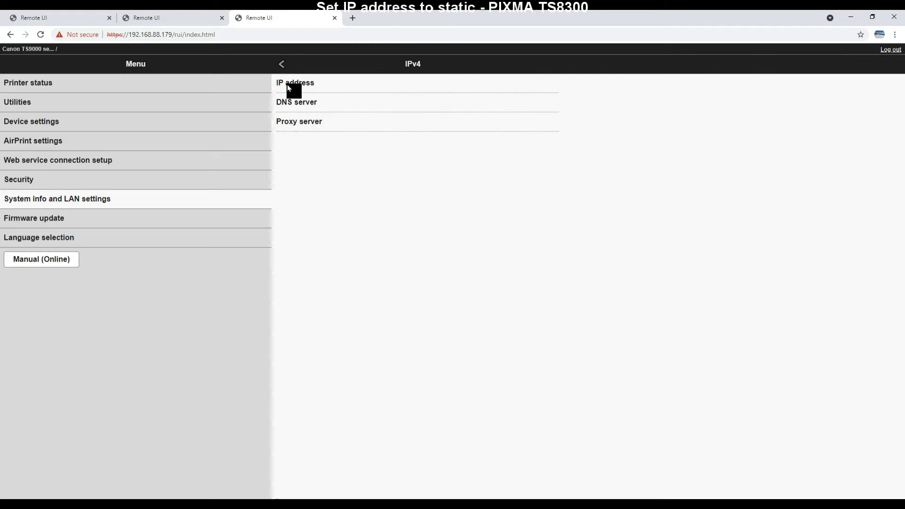
left_click(295, 83)
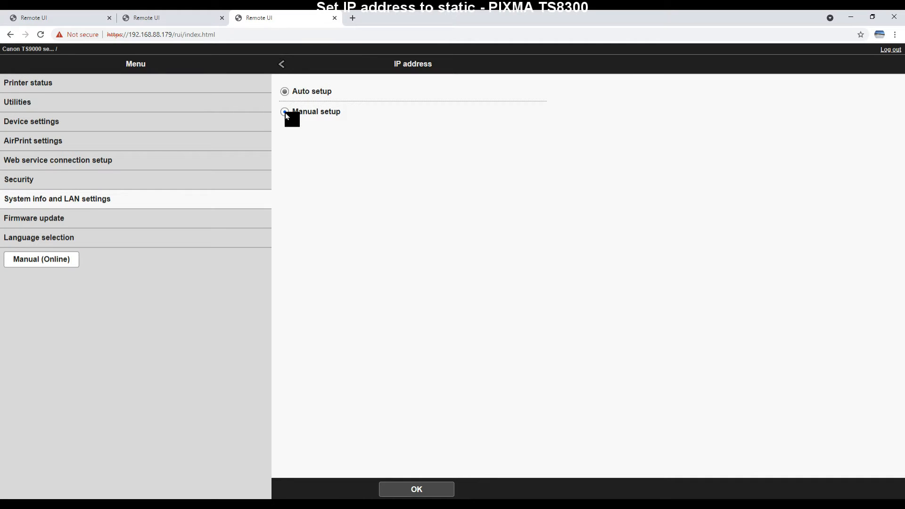
- Switch the TS8300 to manual IP 192.168.88.179, accepting the DNS warning until Setting complete
left_click(284, 111)
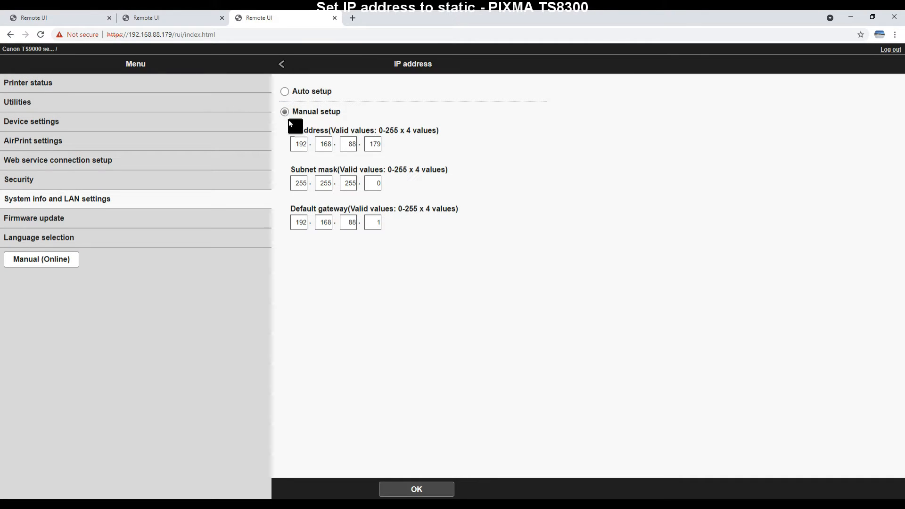
left_click(416, 489)
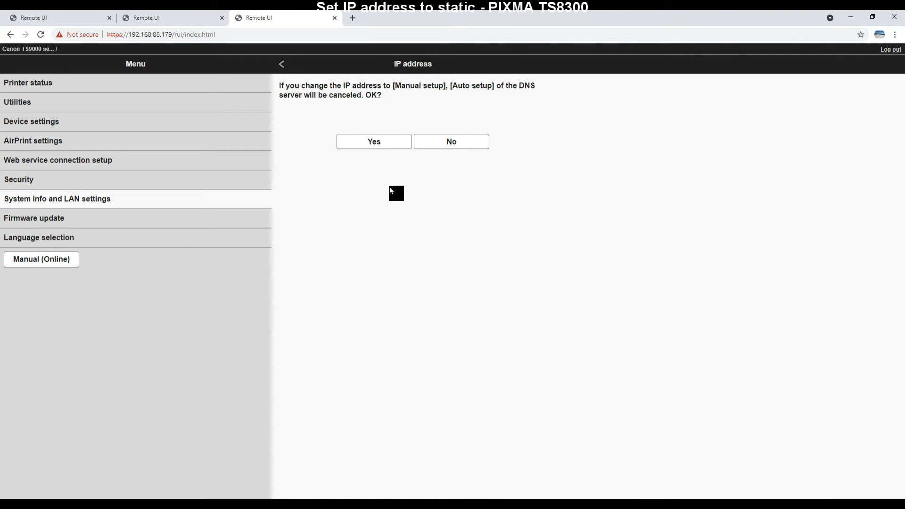
left_click(373, 142)
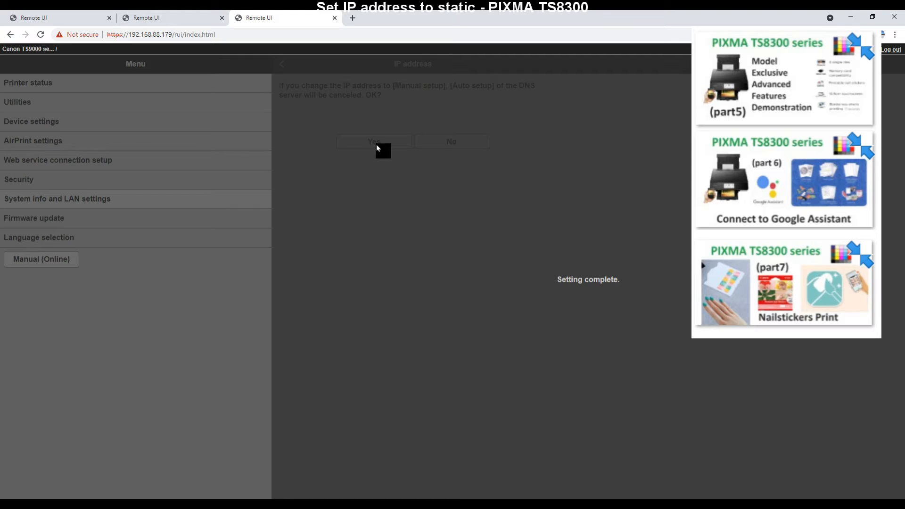
left_click(373, 141)
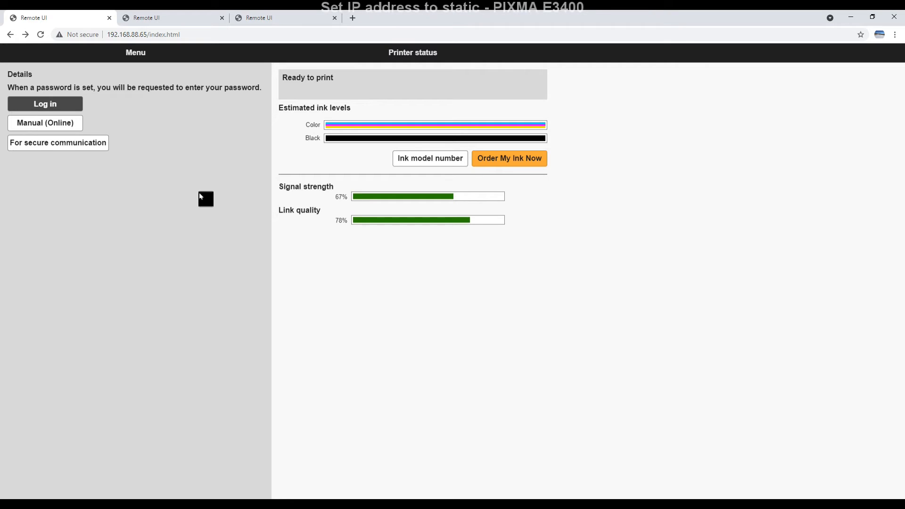
- Log in to the PIXMA E3400 Remote UI with the administrator password
left_click(44, 104)
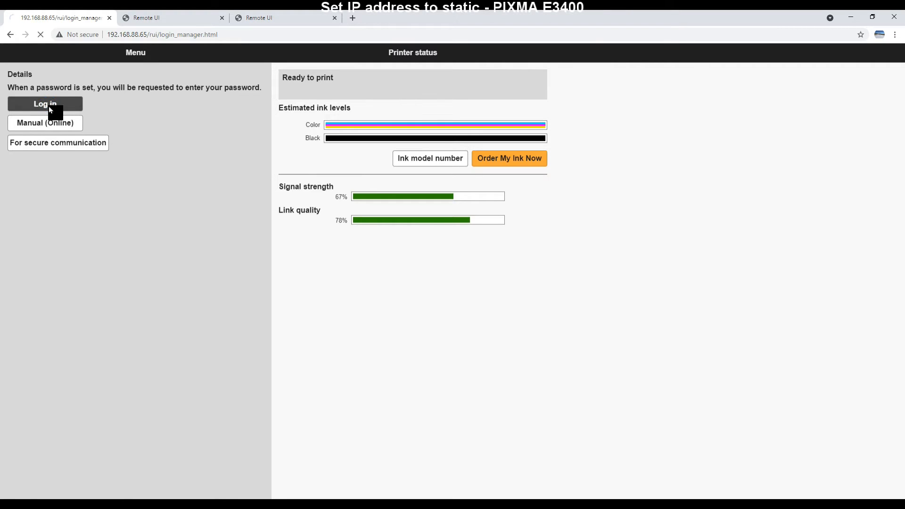
left_click(44, 104)
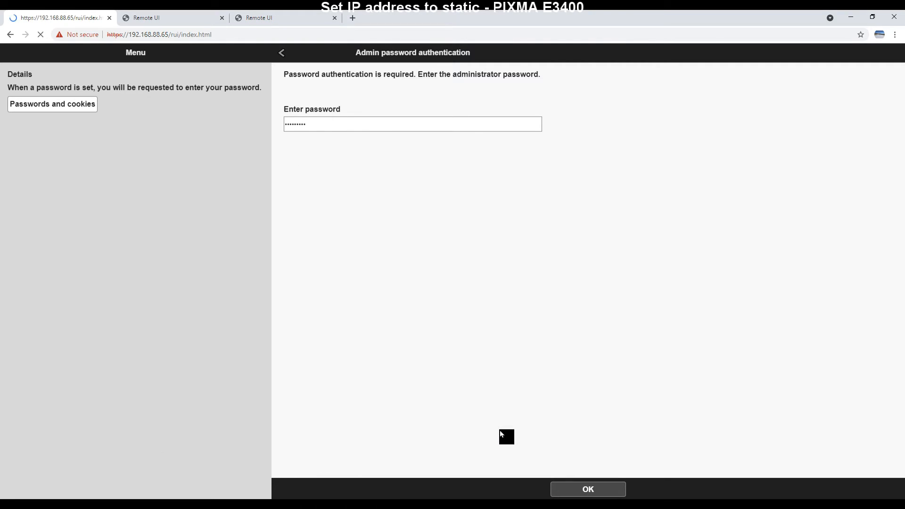
left_click(586, 489)
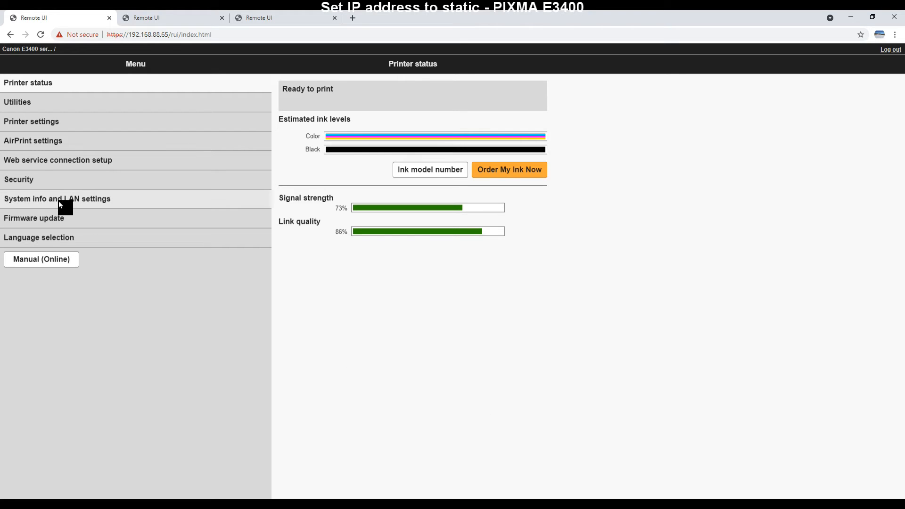
- Reach LAN settings > Advanced setup, accepting the LAN communication warning
left_click(57, 199)
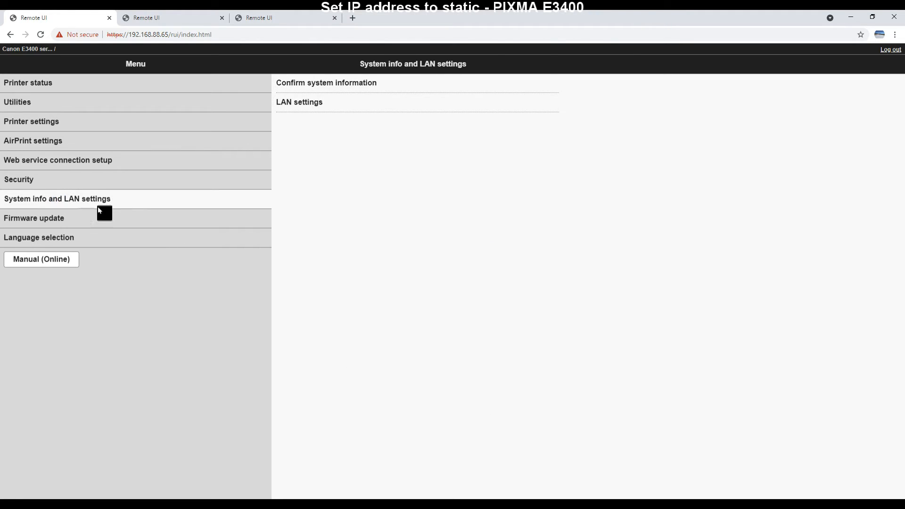
left_click(299, 102)
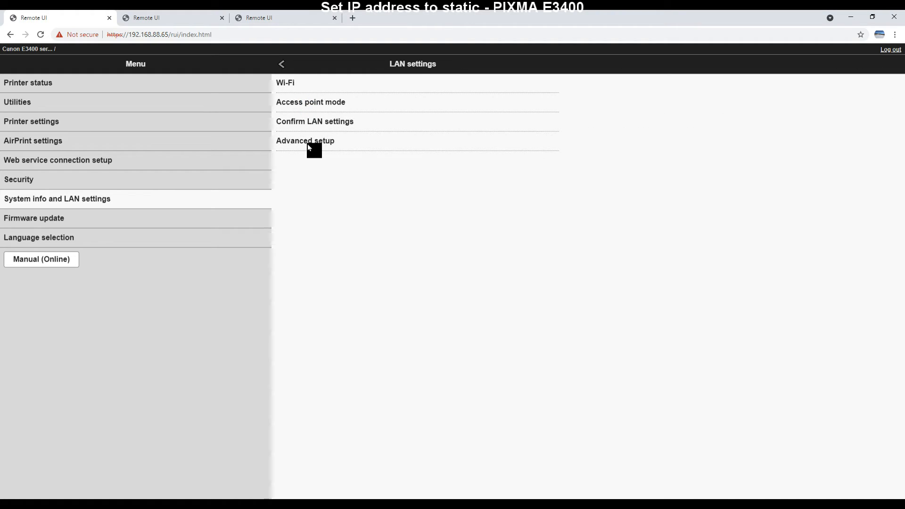
left_click(304, 141)
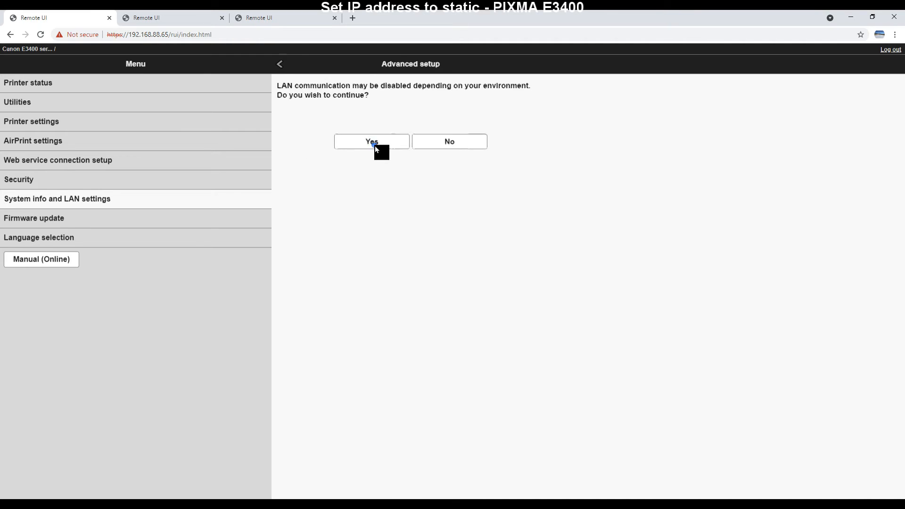
left_click(372, 142)
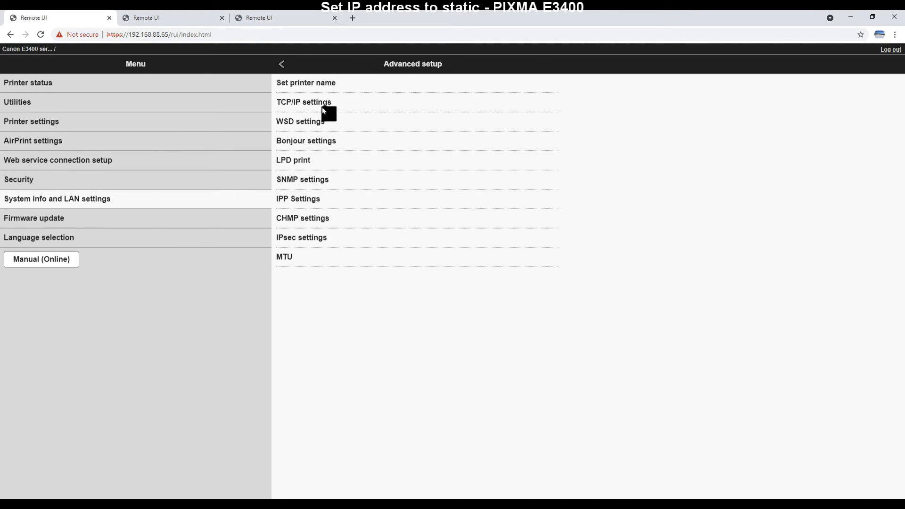
- Open the TCP/IP IPv4 IP address configuration page for the E3400
left_click(303, 101)
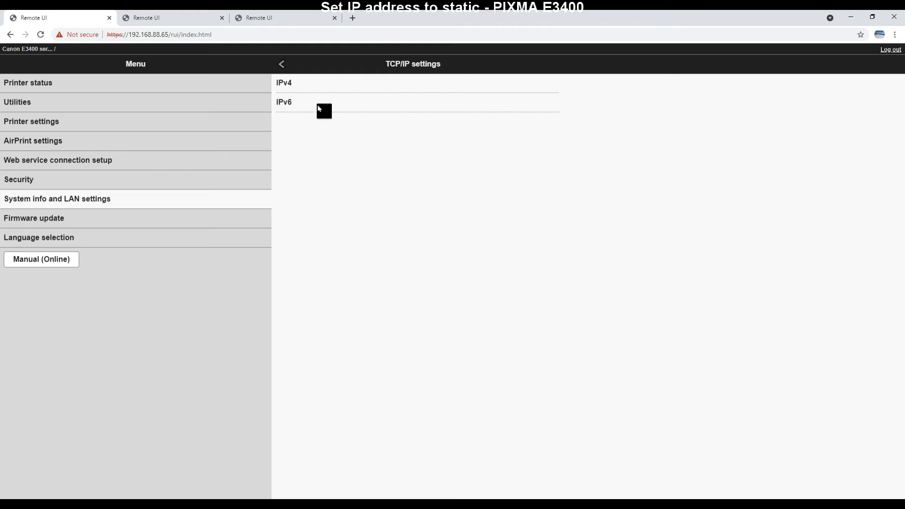
left_click(284, 83)
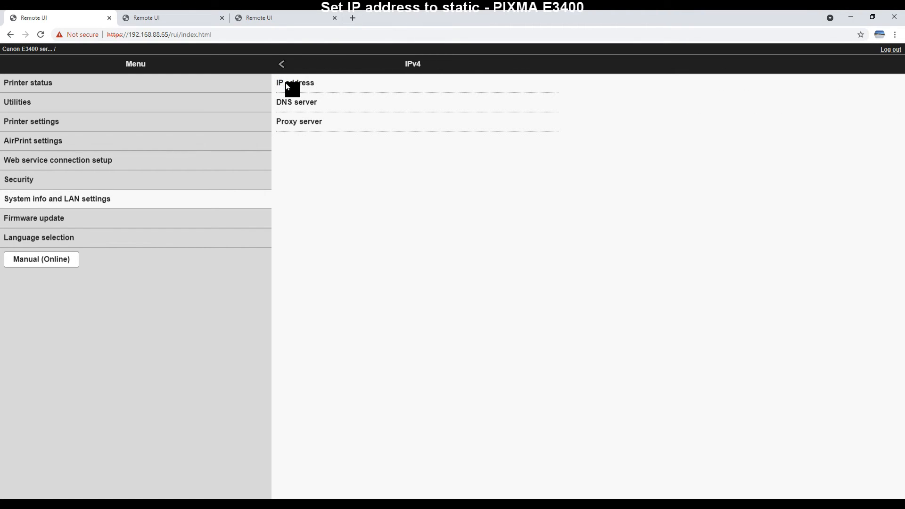
left_click(295, 83)
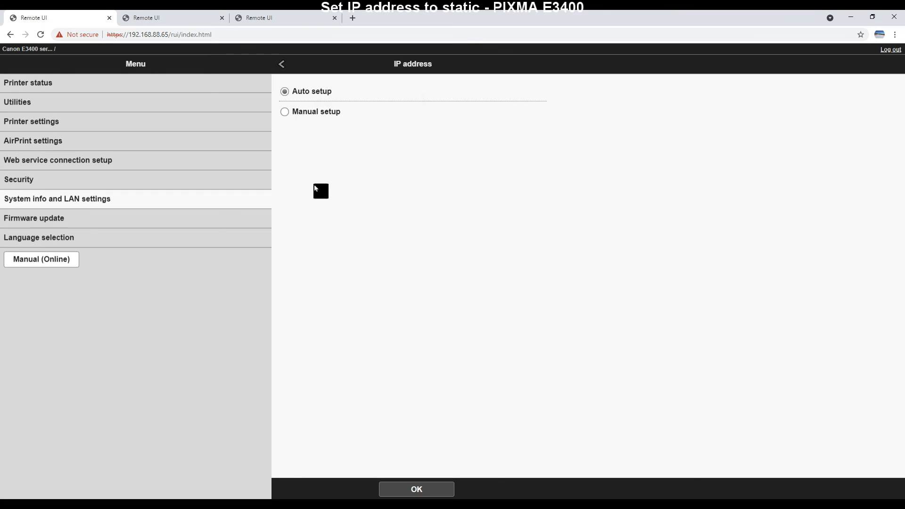
- Switch the E3400 to manual IP 192.168.88.65, accepting the DNS warning and dismissing Setting complete
left_click(284, 111)
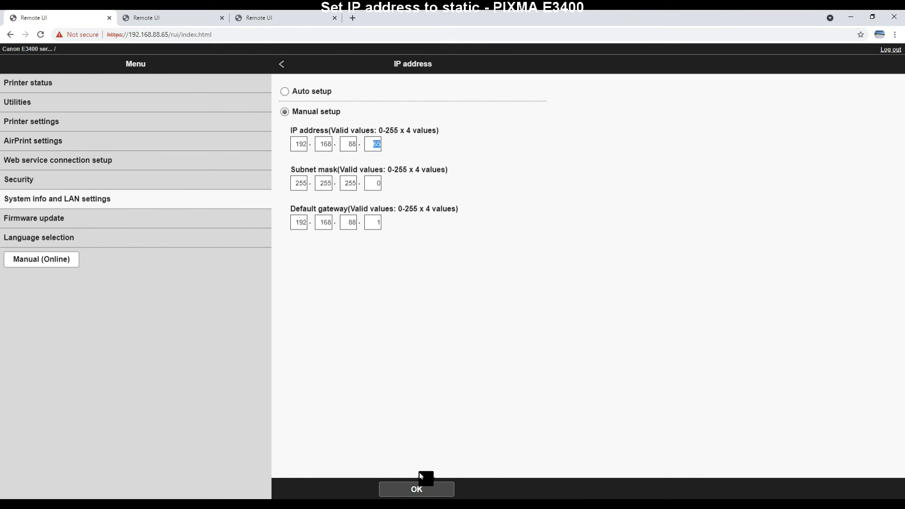
left_click(415, 489)
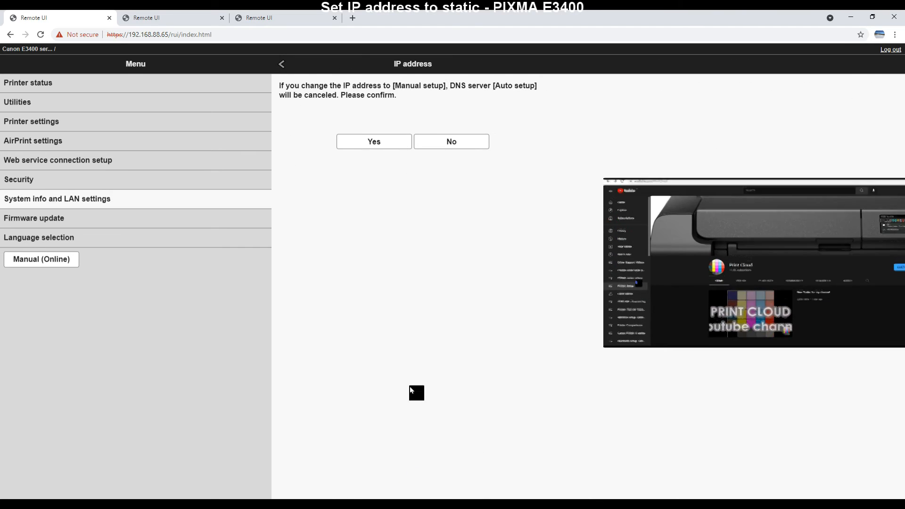
left_click(373, 142)
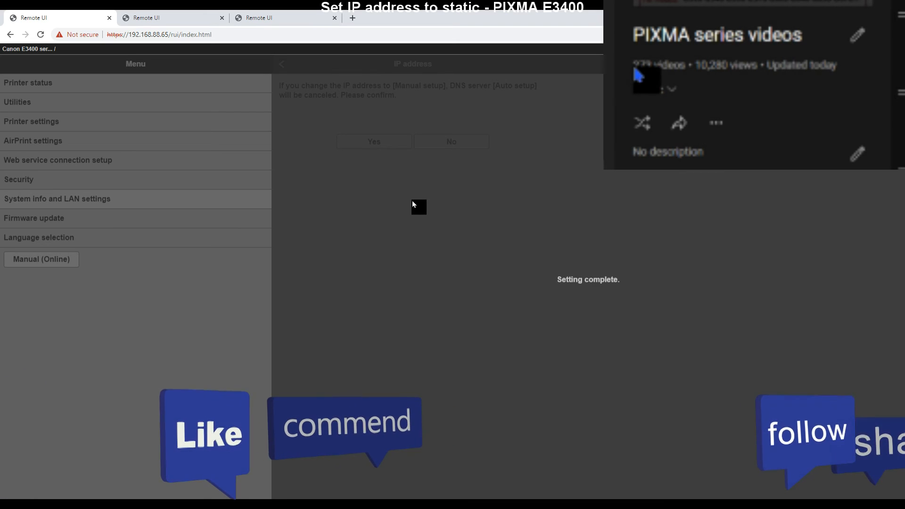
left_click(373, 141)
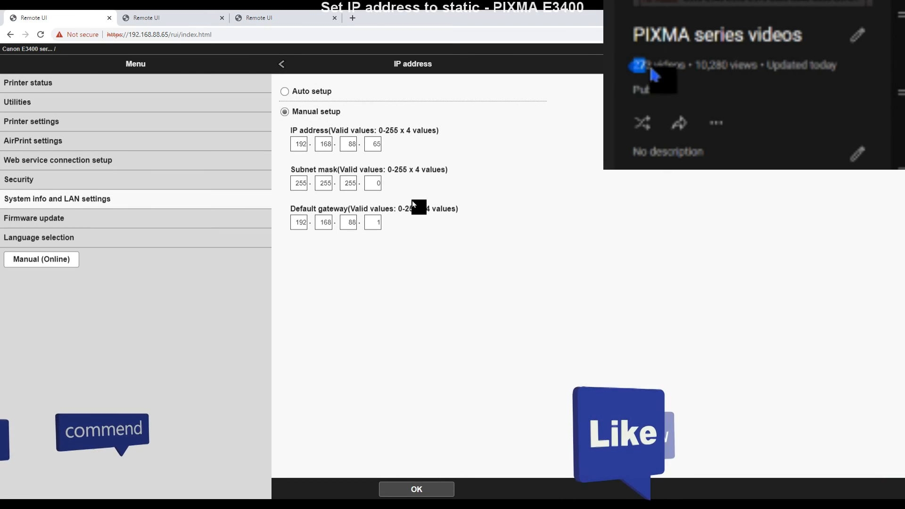